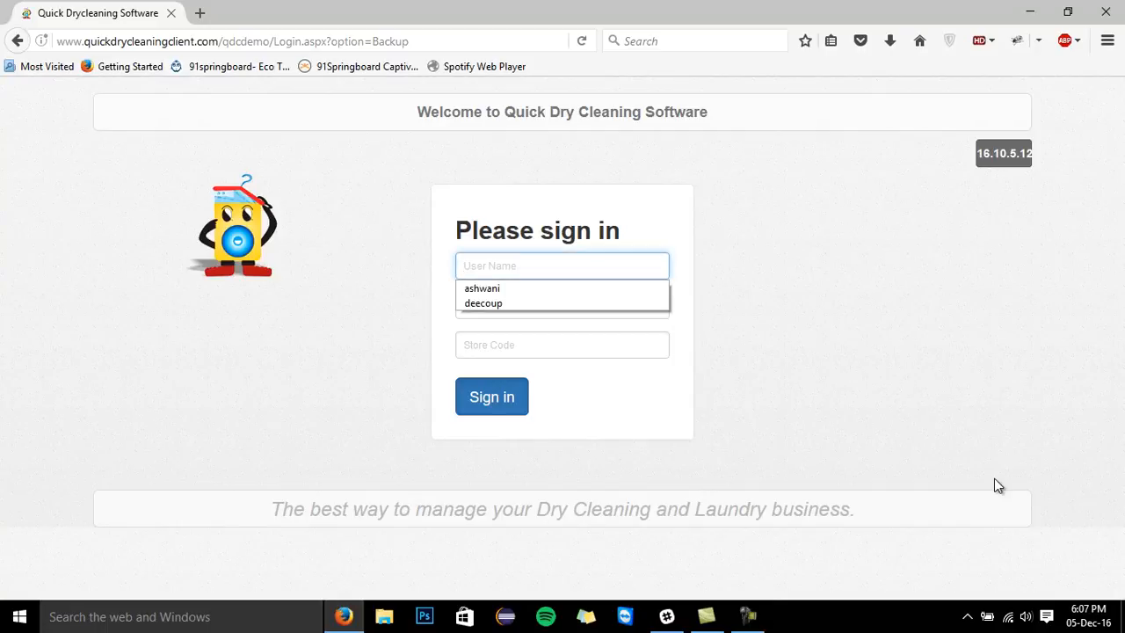
Sign in with the saved user name, password and suggested store code.
left_click(481, 288)
type("1")
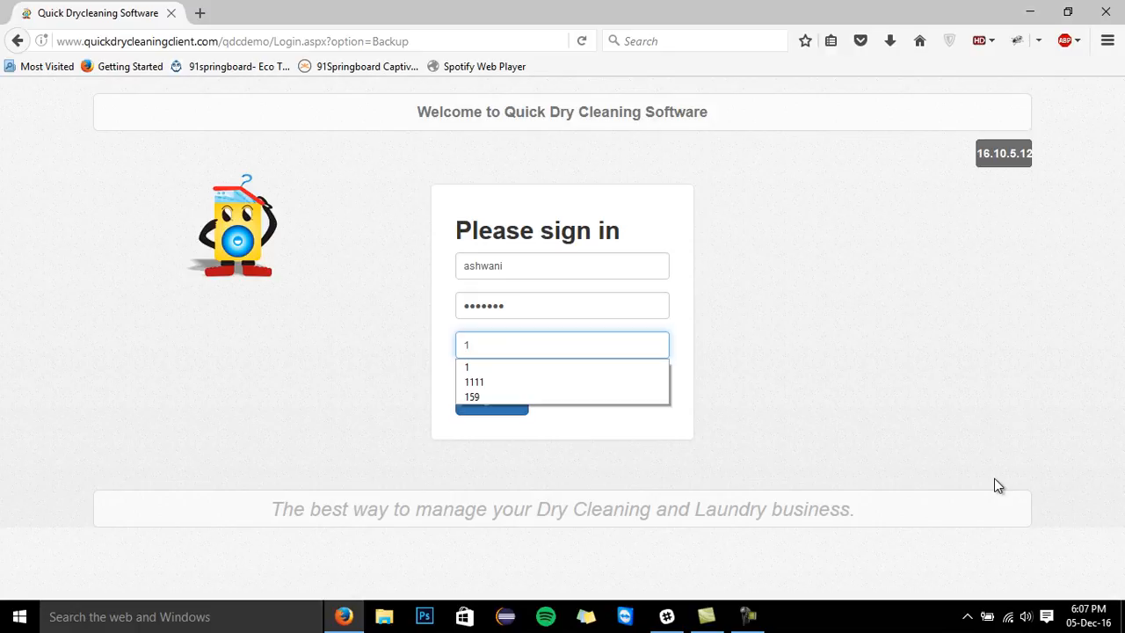
left_click(492, 408)
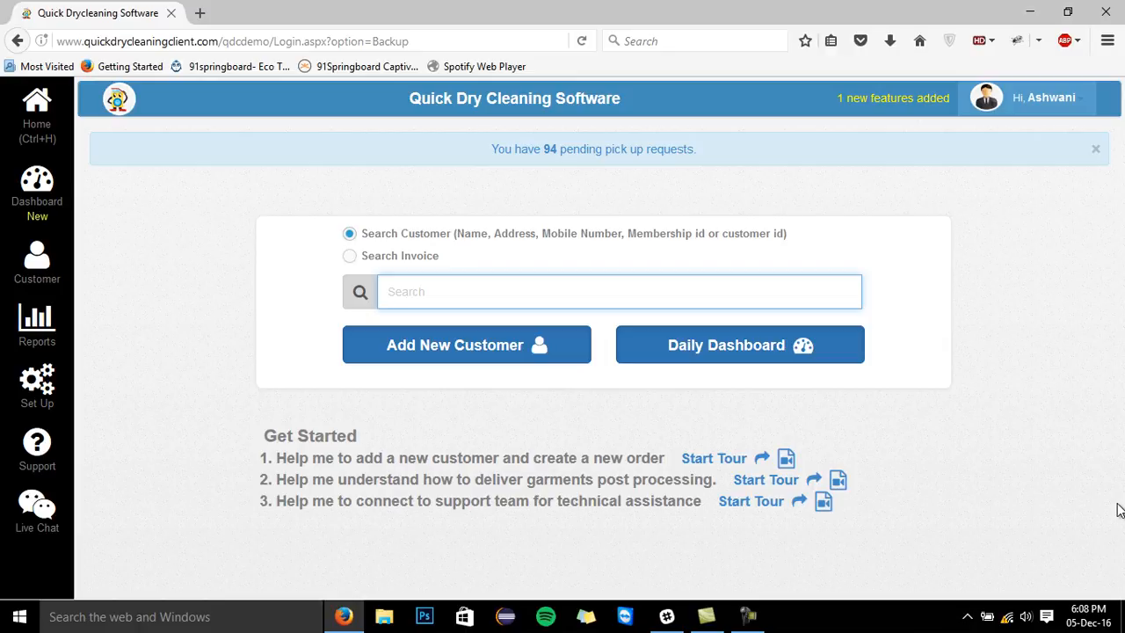
mouse_move(1110, 542)
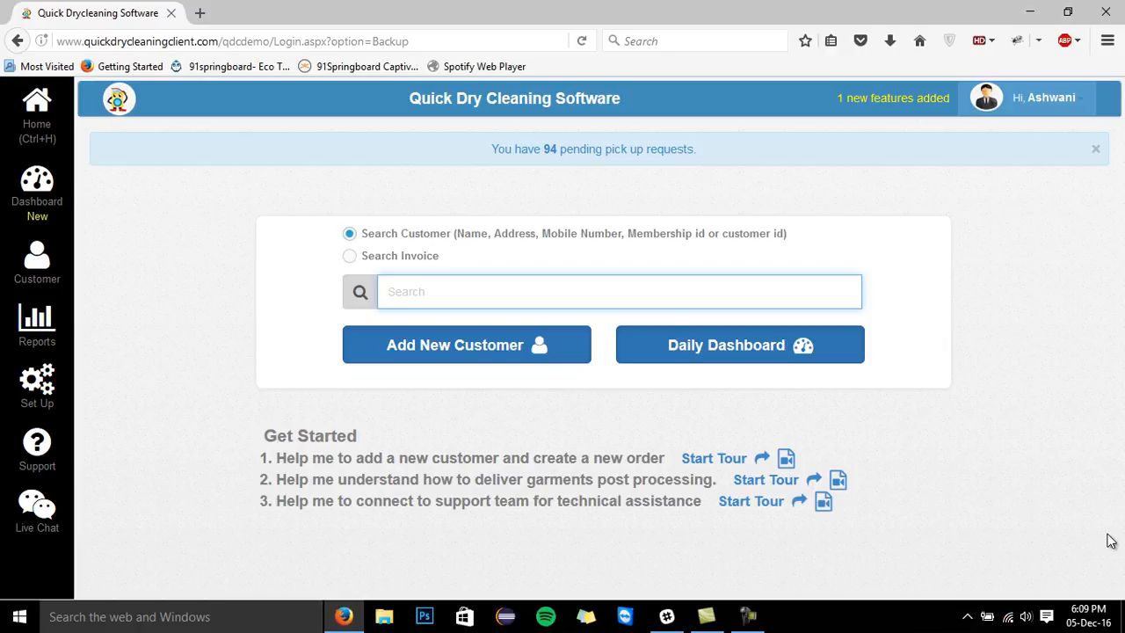
Search for 'james' and open his customer record with past orders and balance.
type("james")
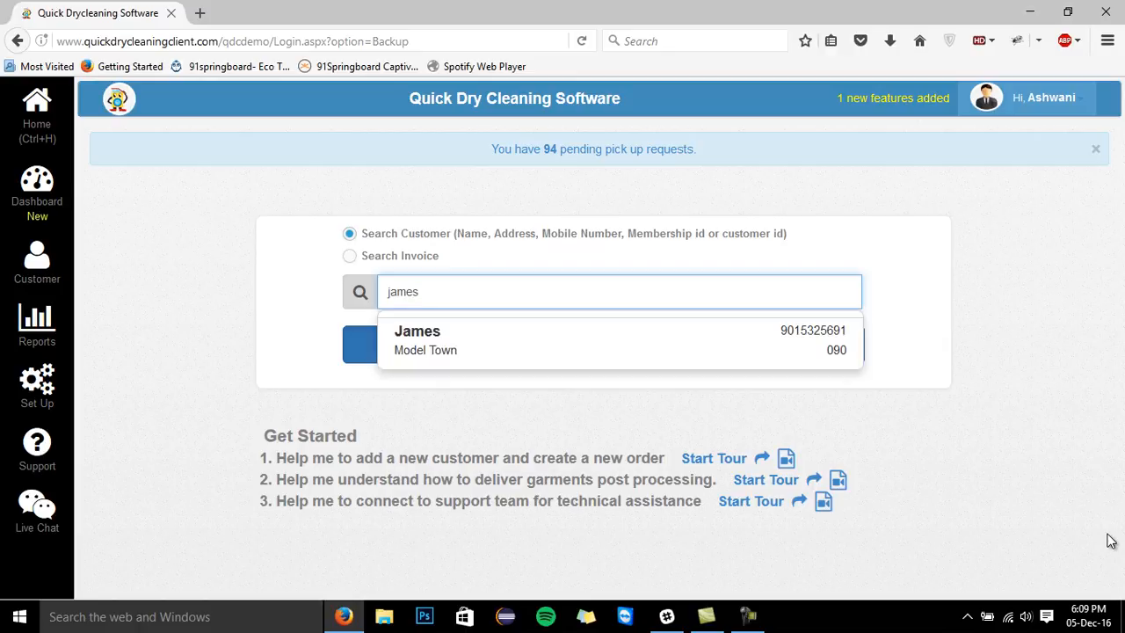
left_click(419, 341)
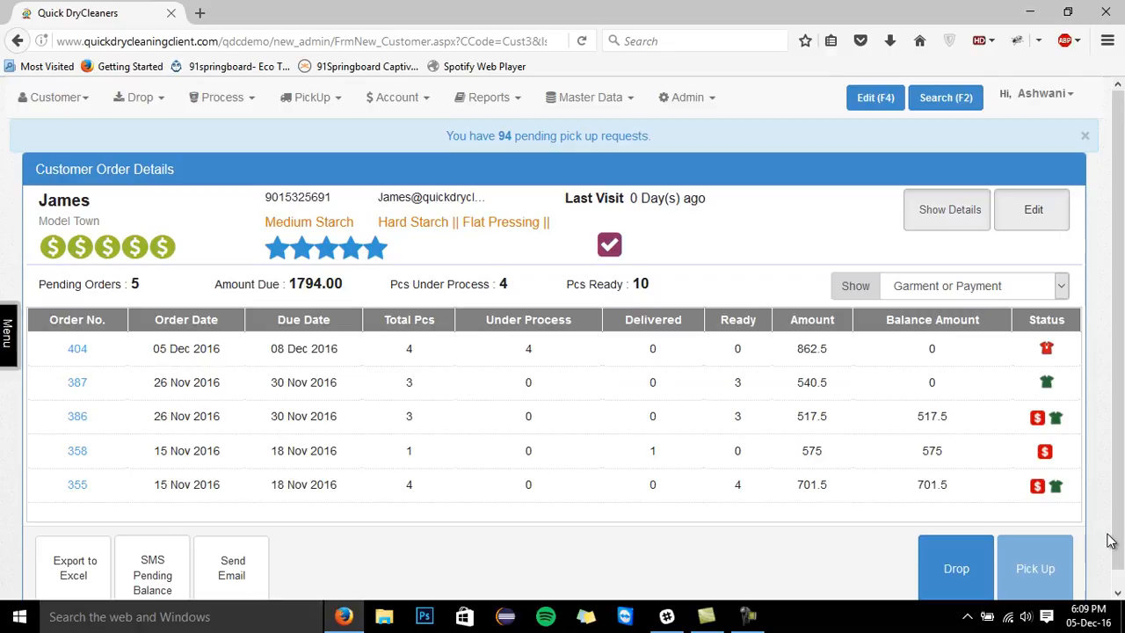
mouse_move(1104, 517)
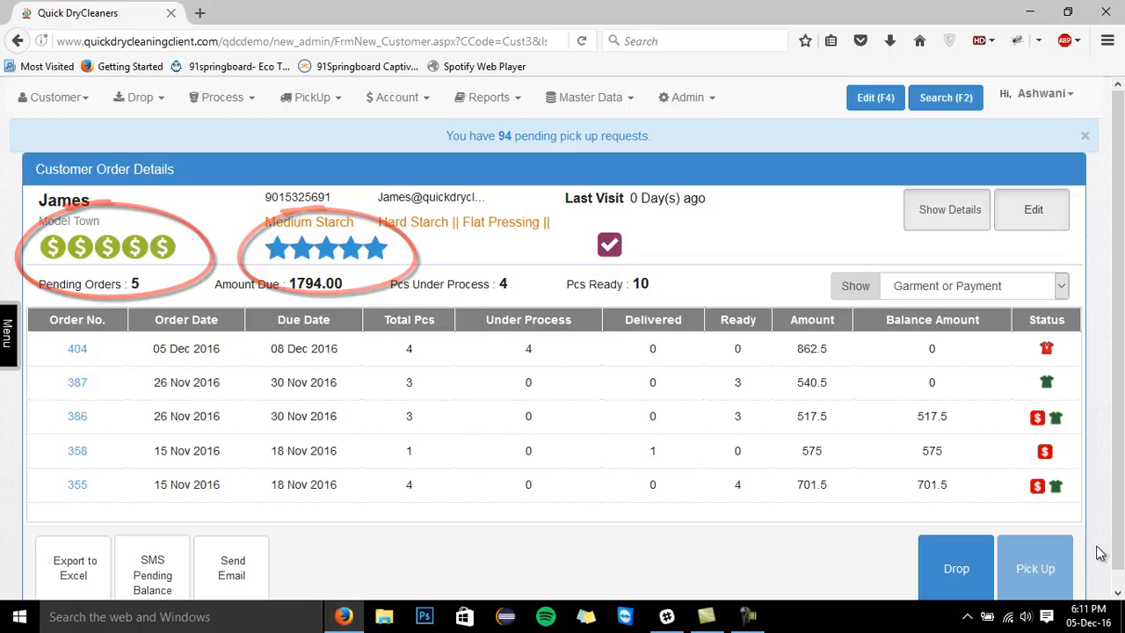
Start a new drop-off order for James and add three Jacket Half items.
left_click(956, 567)
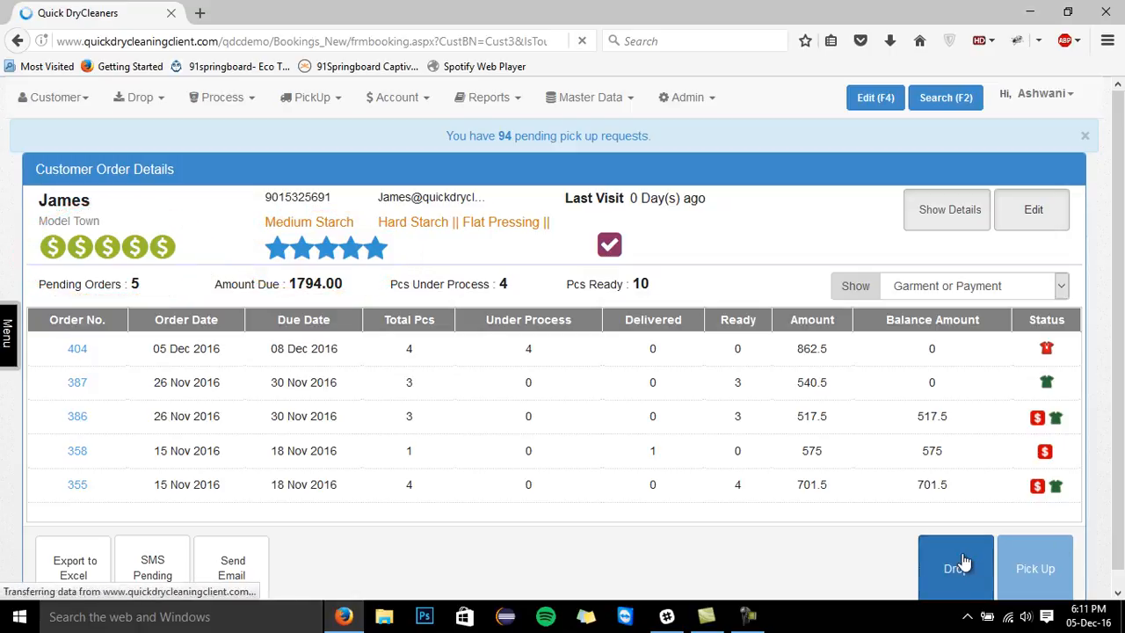
left_click(956, 566)
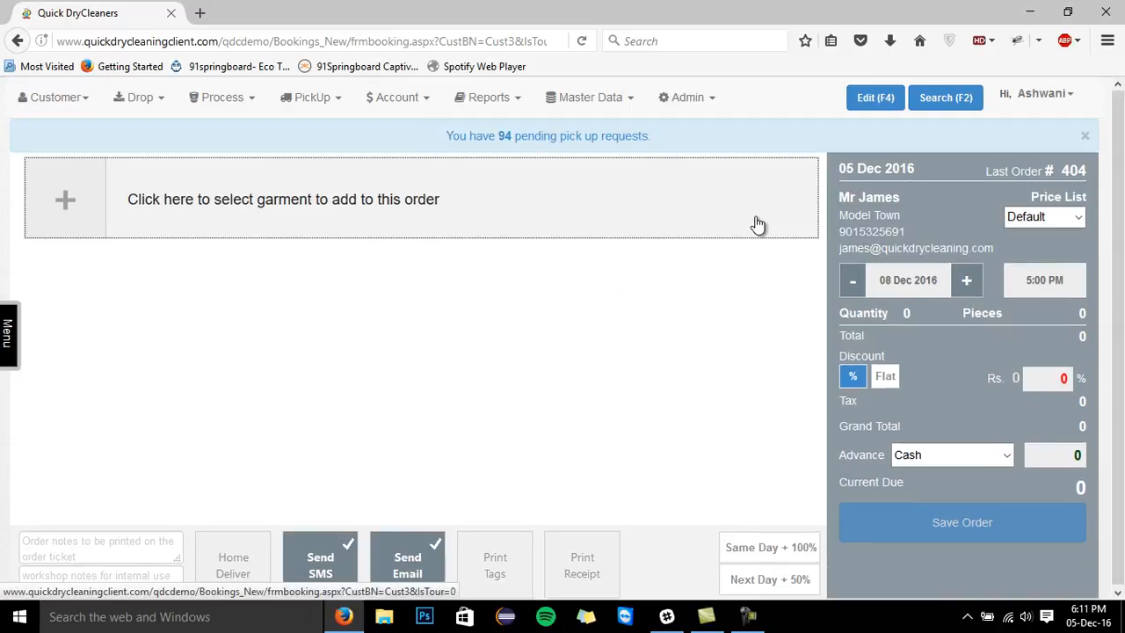
left_click(283, 199)
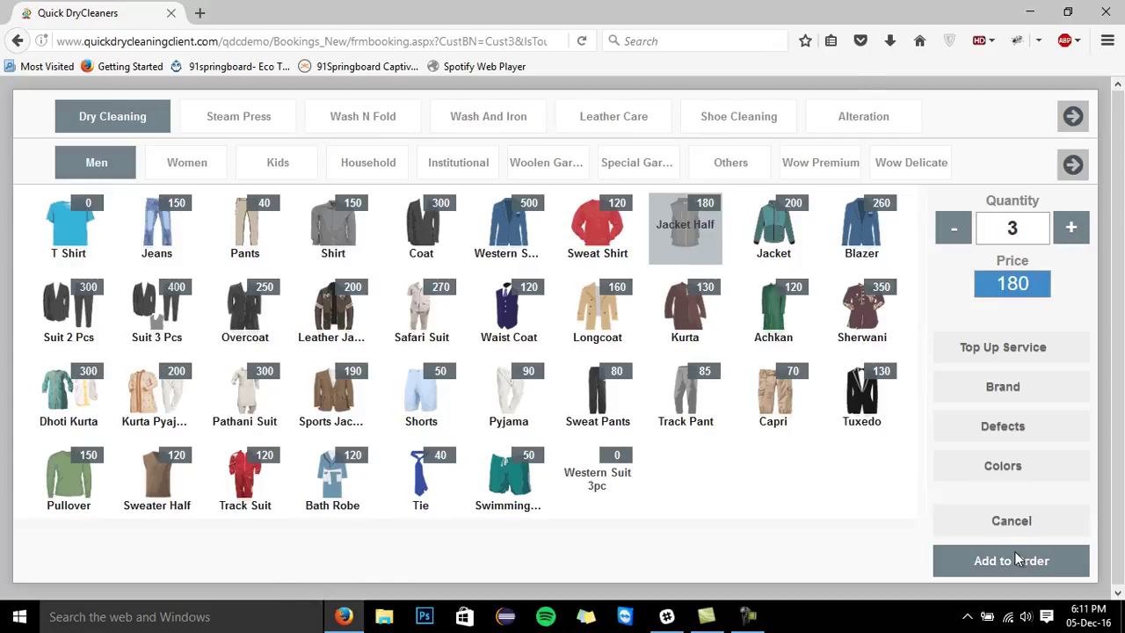
left_click(156, 226)
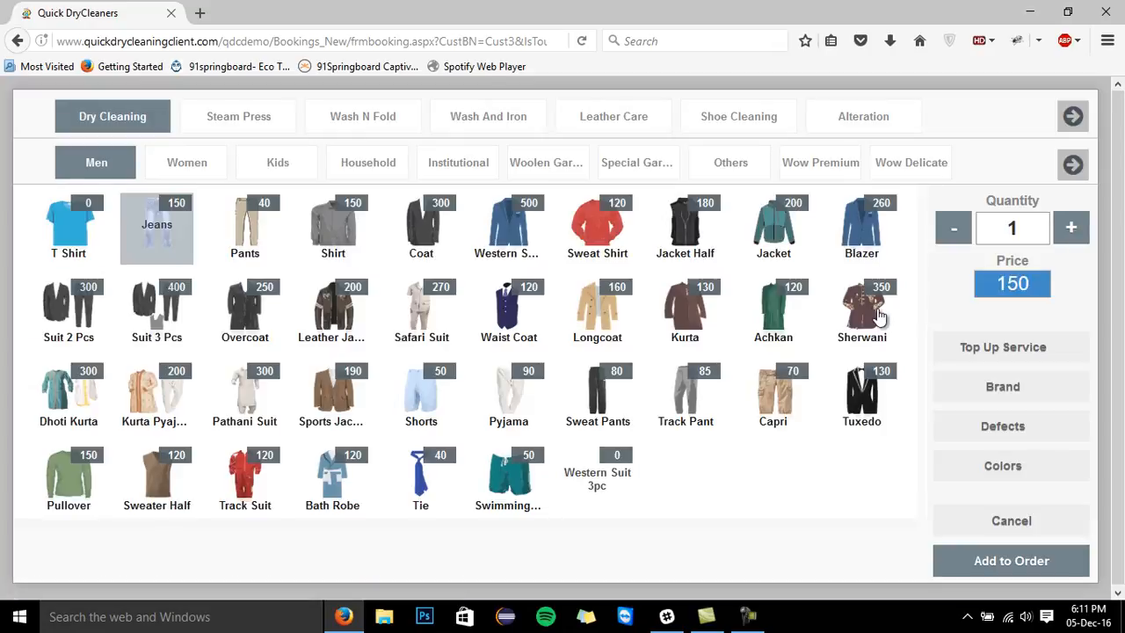
Add Jeans marked Faded with colour and On Hanger top-up, bringing the order to 816.50.
left_click(1007, 387)
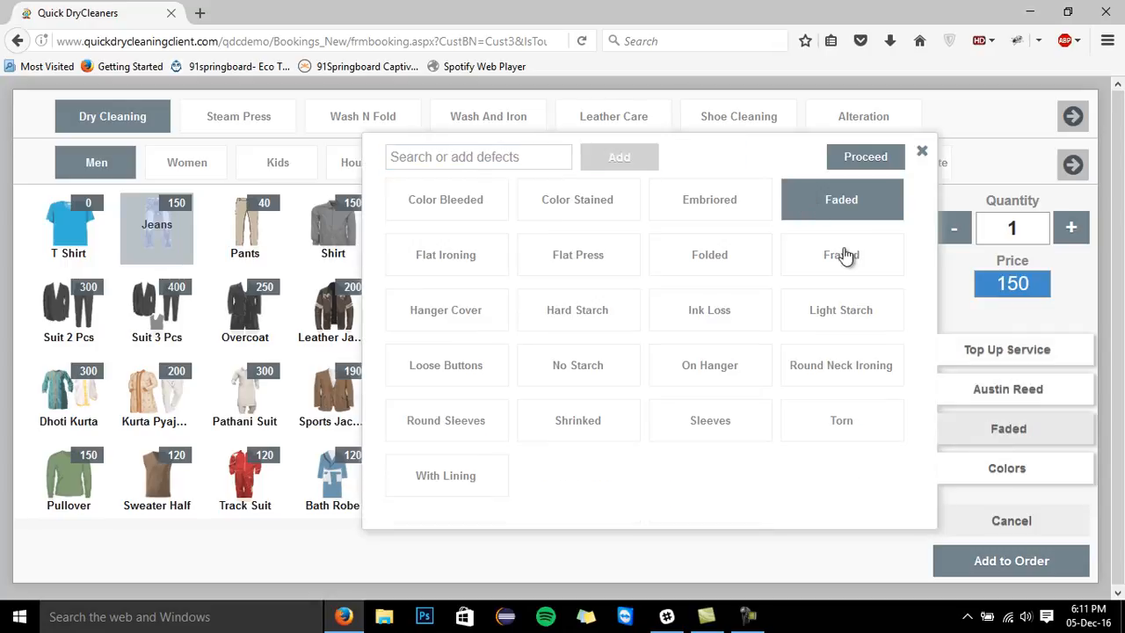
left_click(1006, 468)
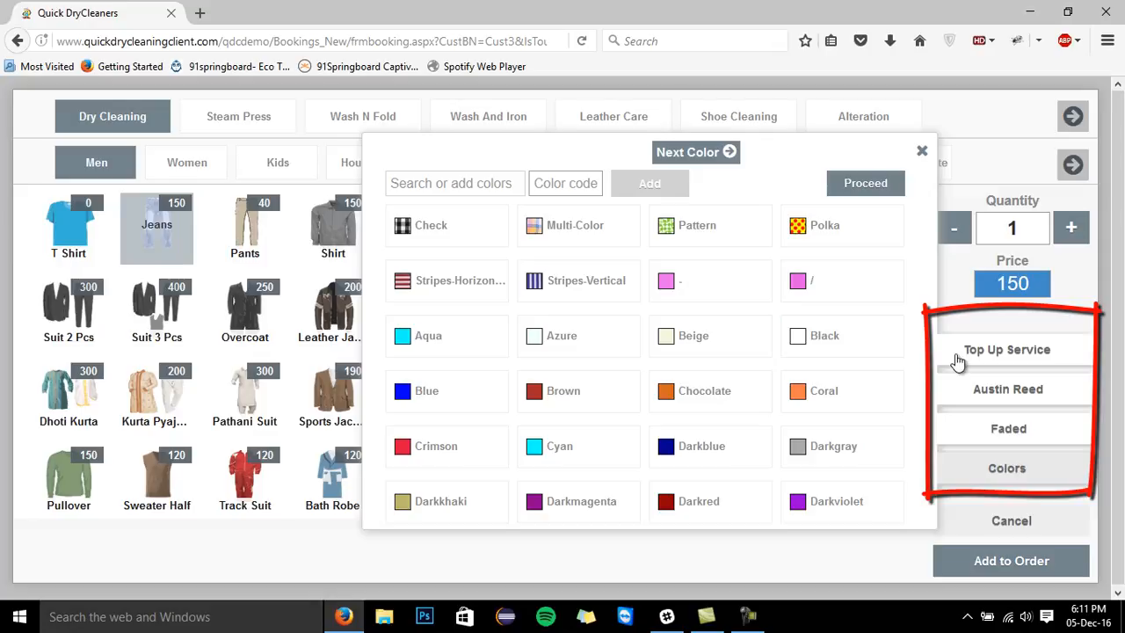
left_click(1006, 348)
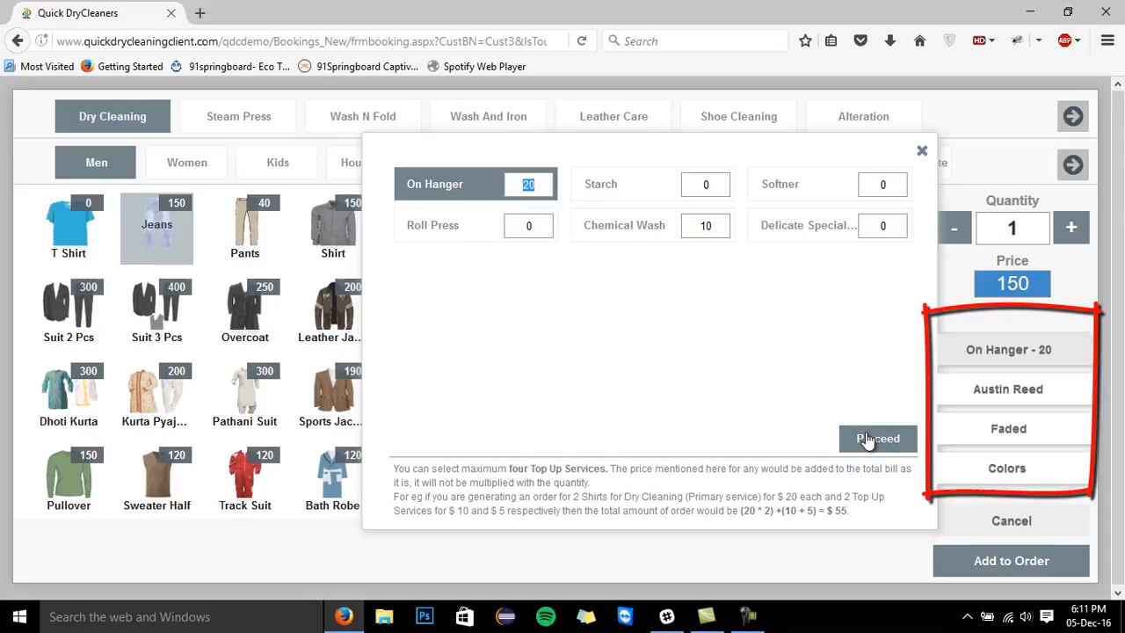
left_click(877, 439)
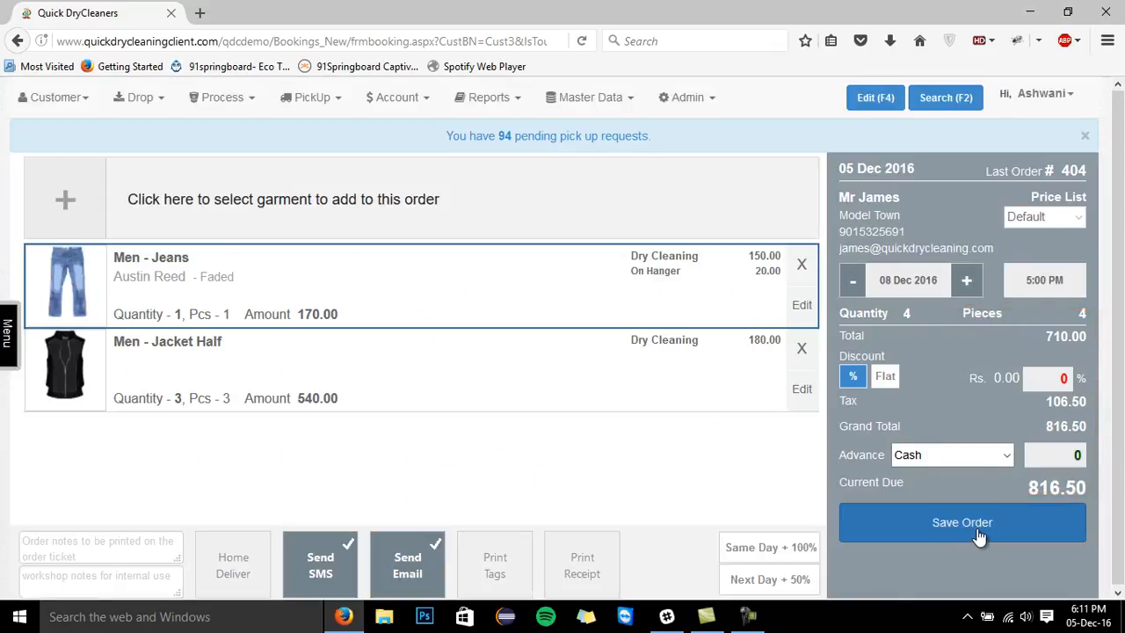
Save James's 816.50 order so it lists as his newest order.
left_click(963, 523)
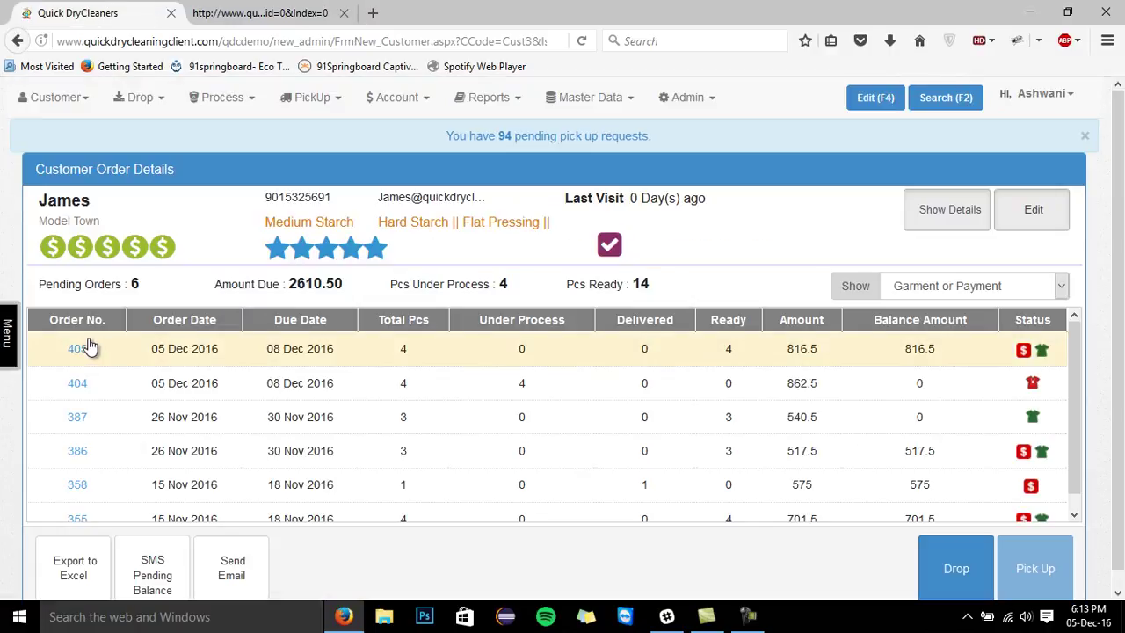
Deliver all 4 garments of order 405 and accept the 816.50 payment in Cash.
left_click(76, 348)
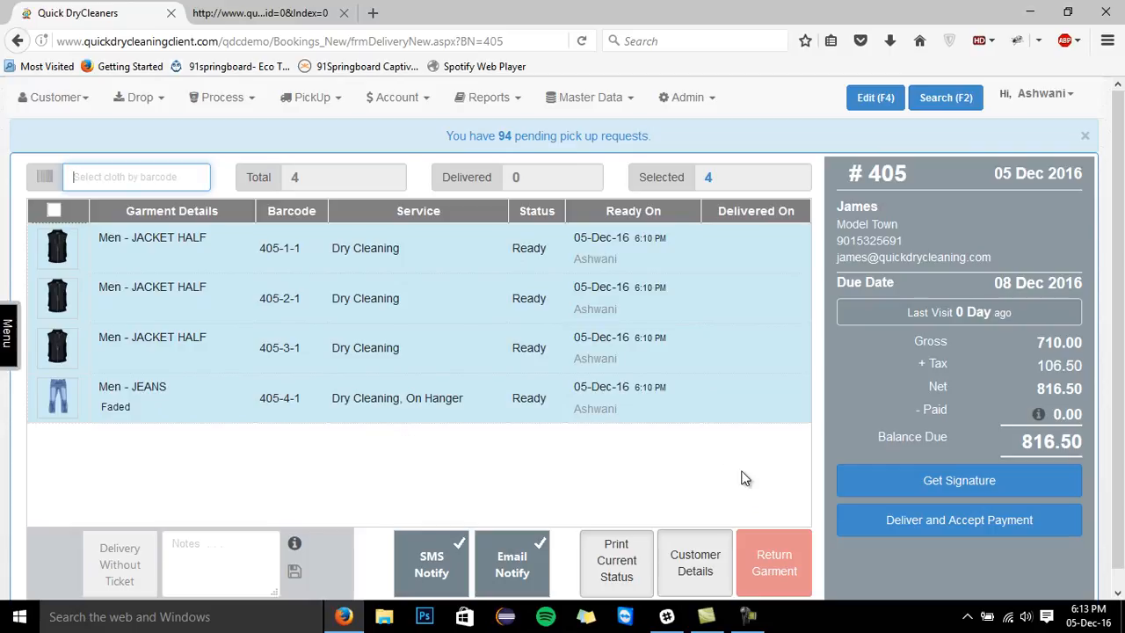
left_click(960, 520)
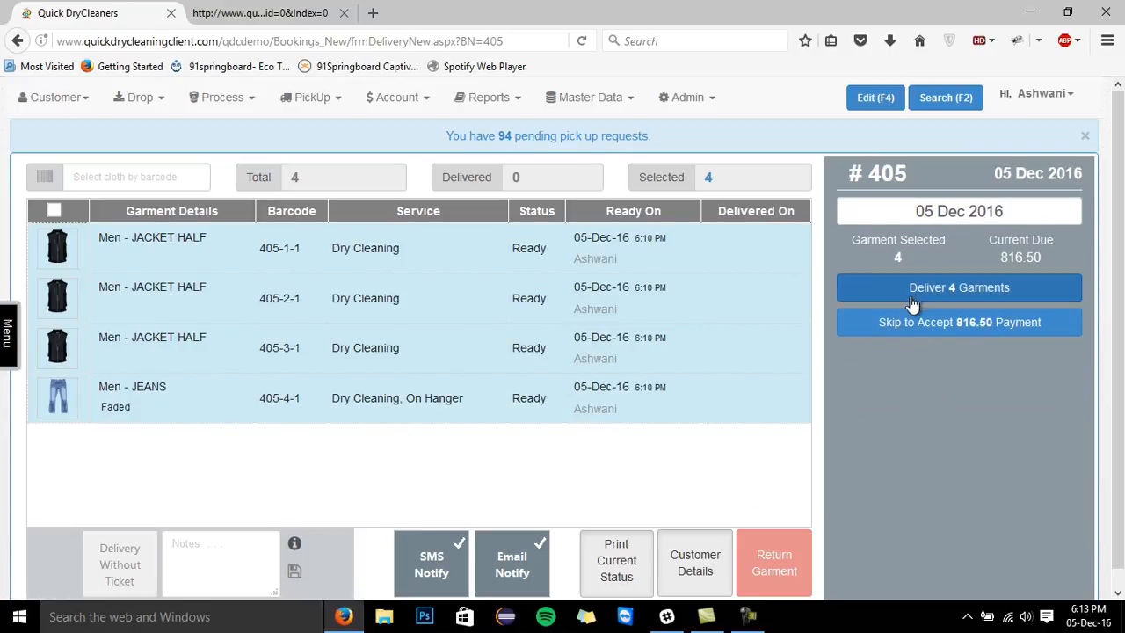
left_click(959, 289)
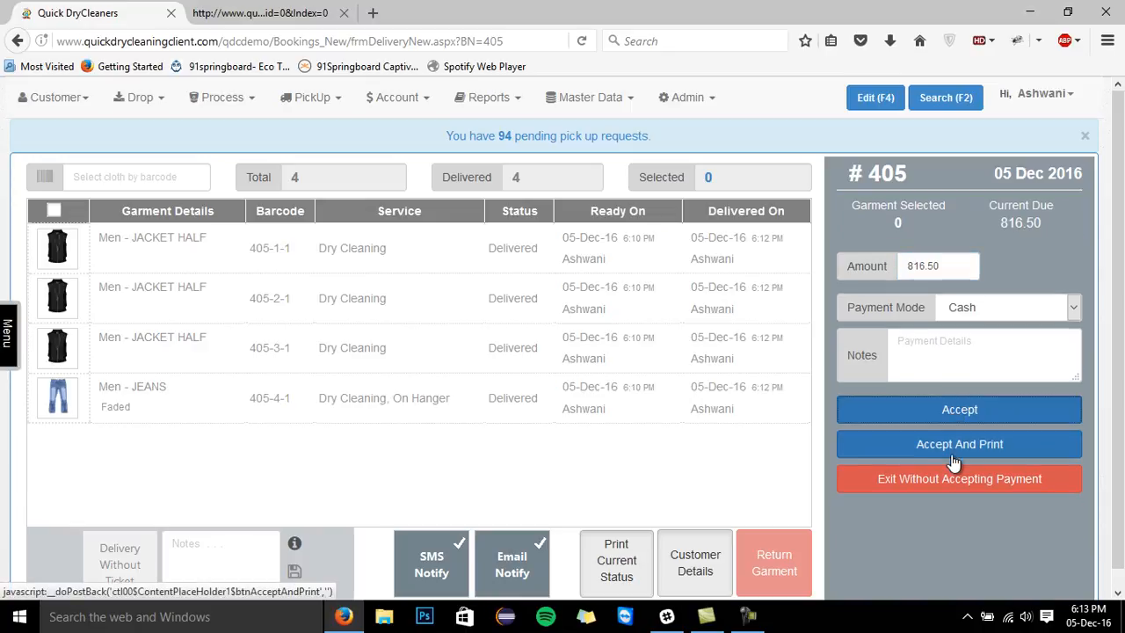
mouse_move(955, 416)
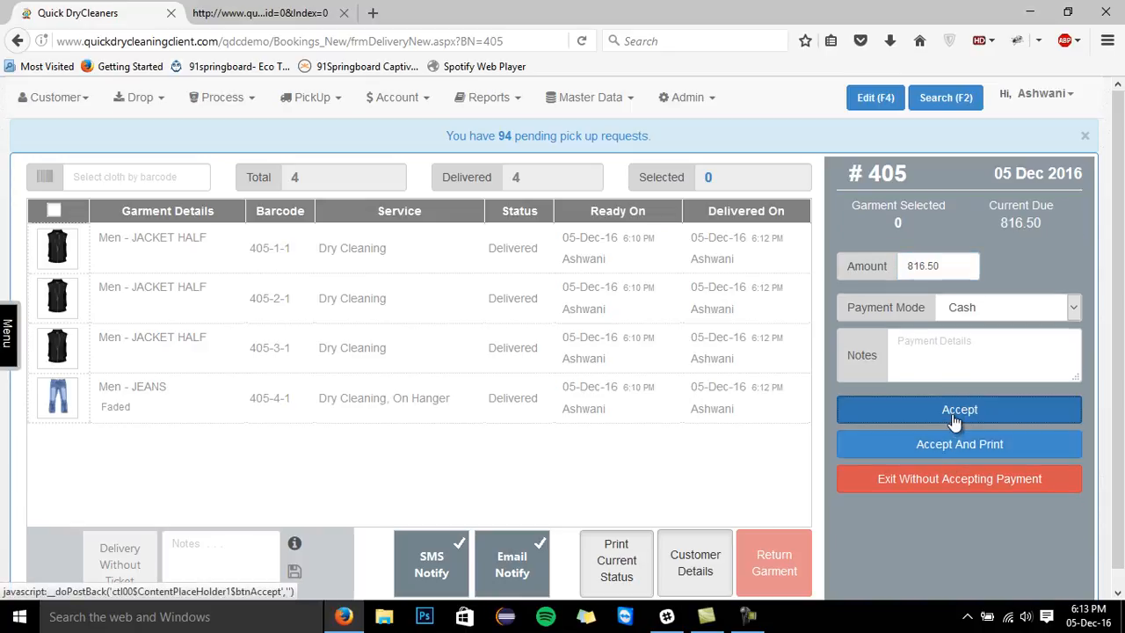
left_click(960, 409)
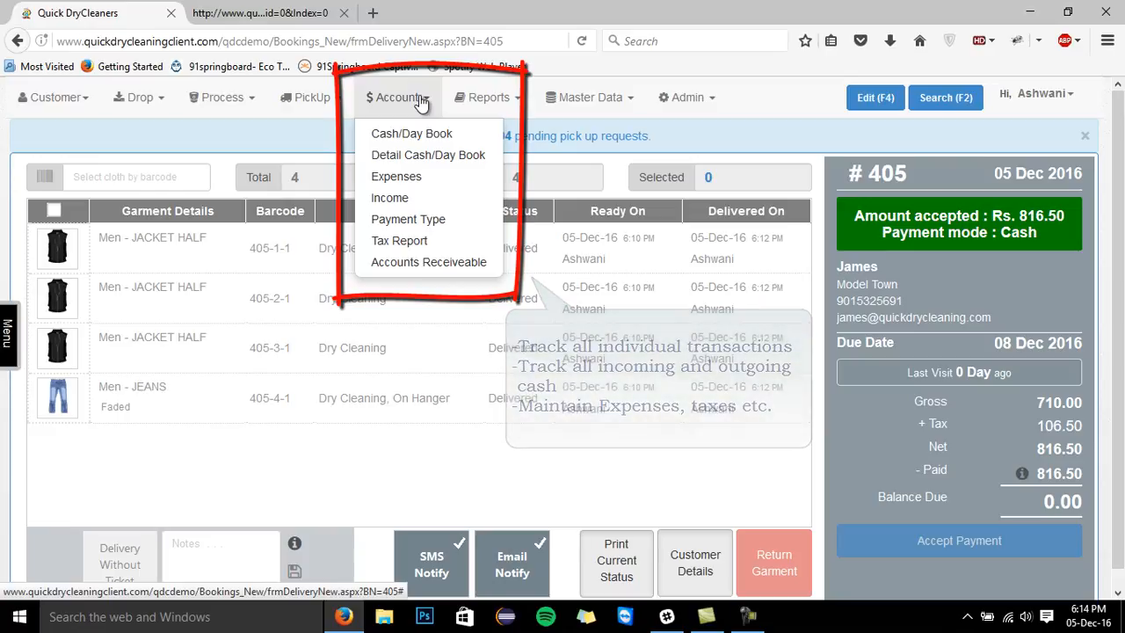
Show the Reports list and choose the Customers at Risk report.
left_click(485, 97)
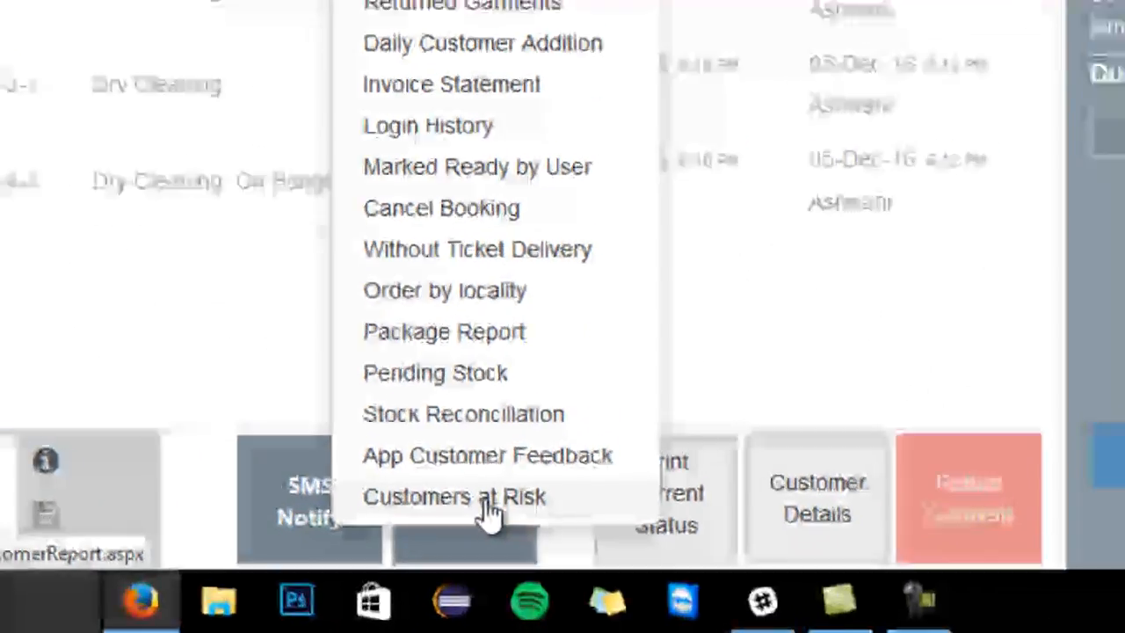
left_click(449, 496)
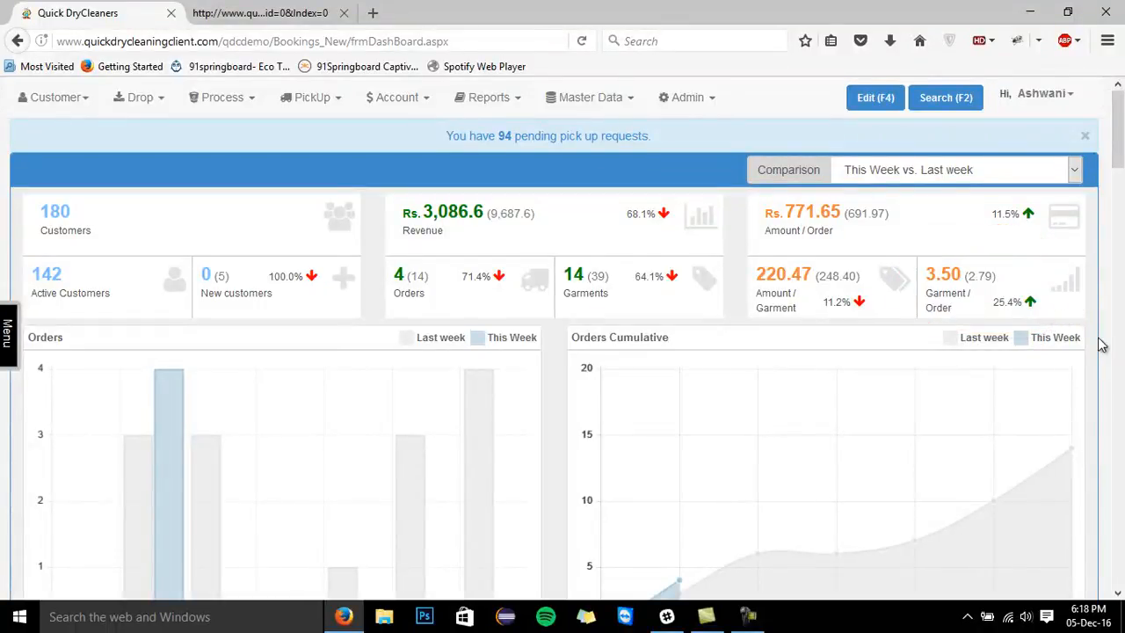
Scroll through the dashboard charts and return to the home screen.
scroll("down", 3)
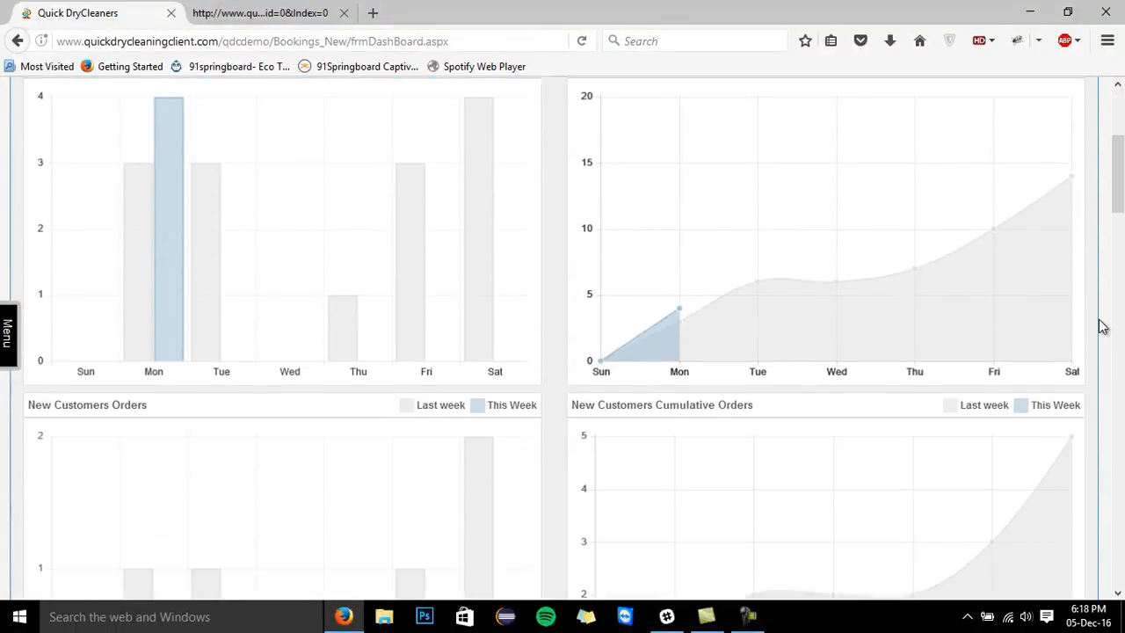
scroll("down", 3)
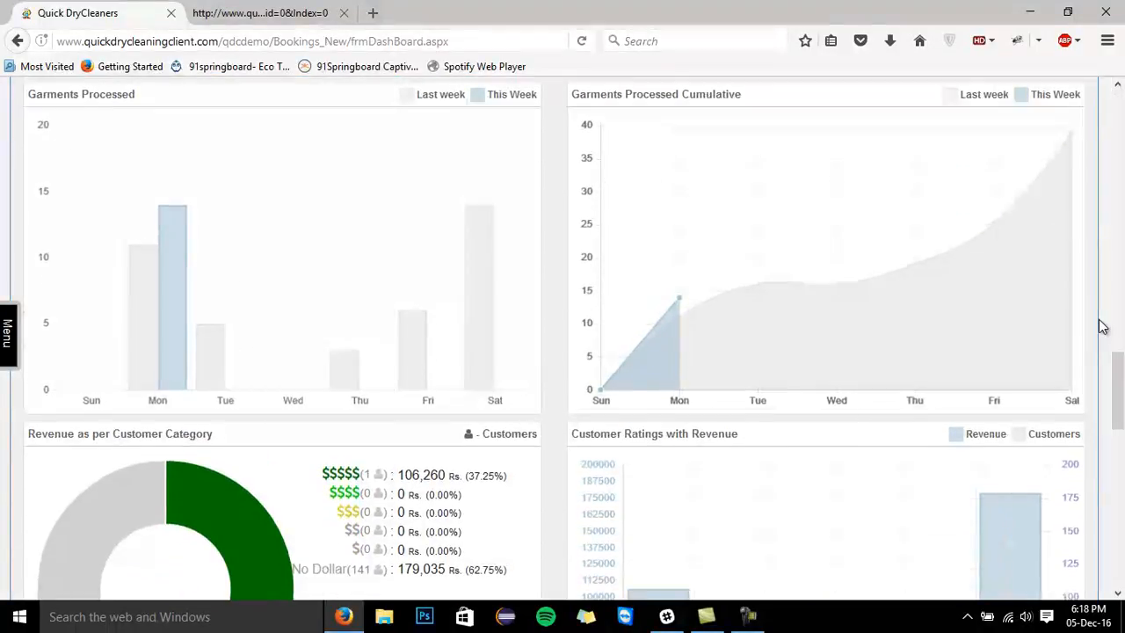
scroll("down", 3)
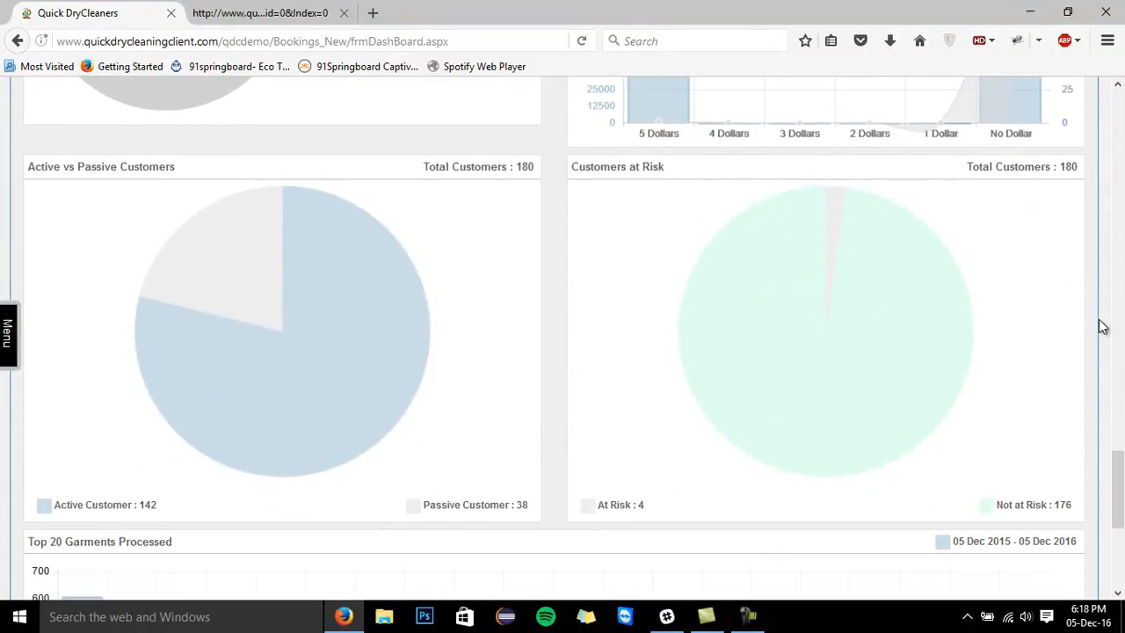
left_click(222, 97)
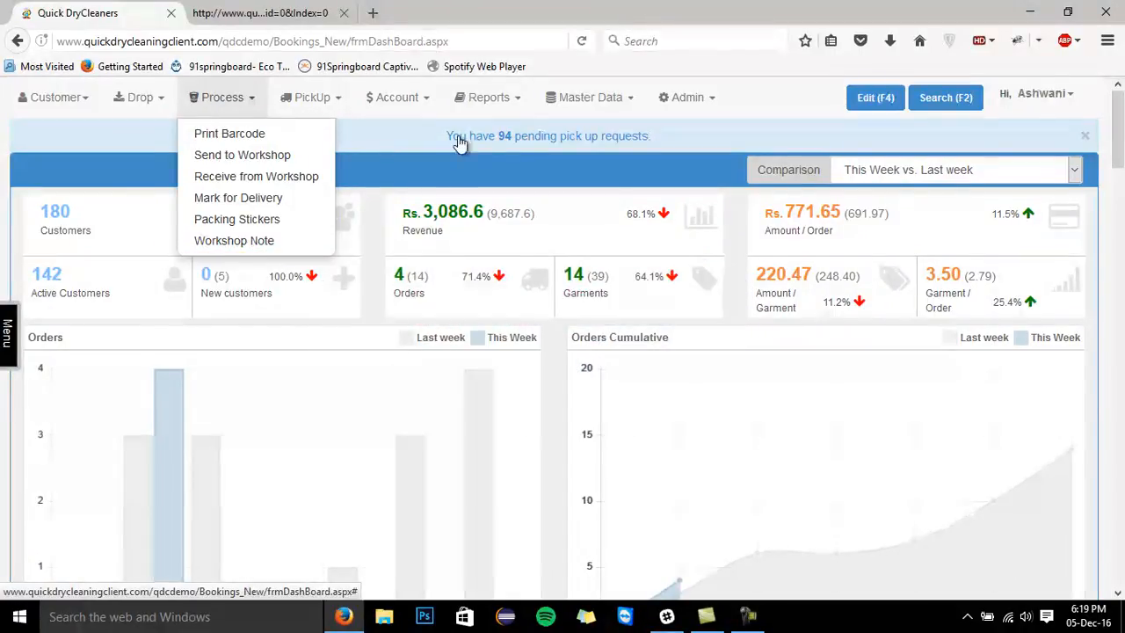
Open the pending pick-up requests scheduler, then view the Admin menu options.
left_click(548, 136)
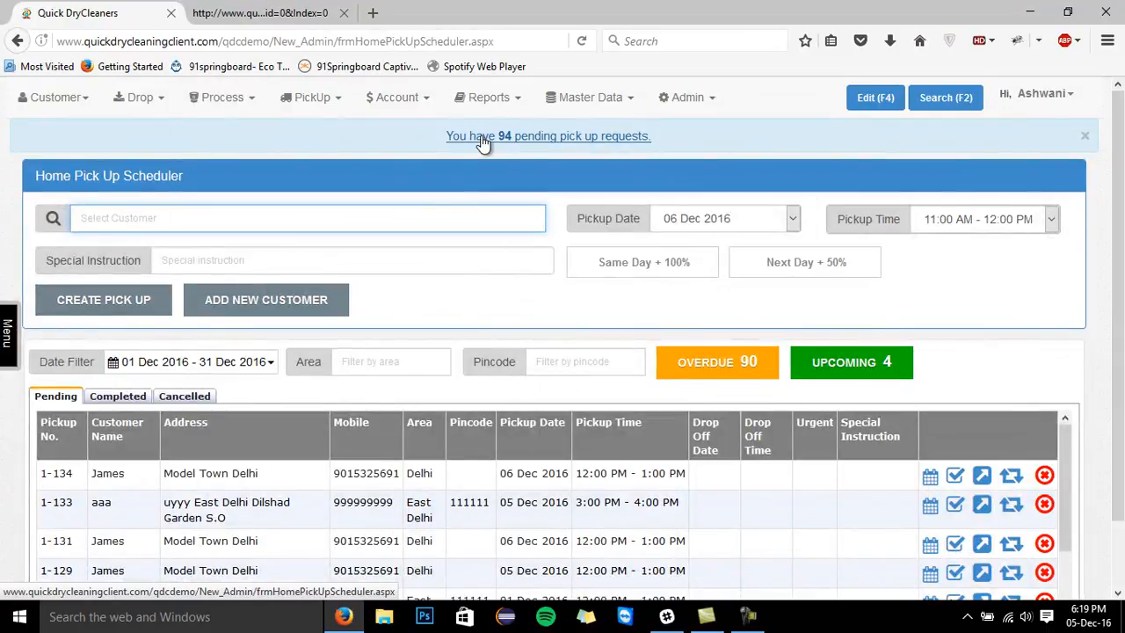
left_click(687, 98)
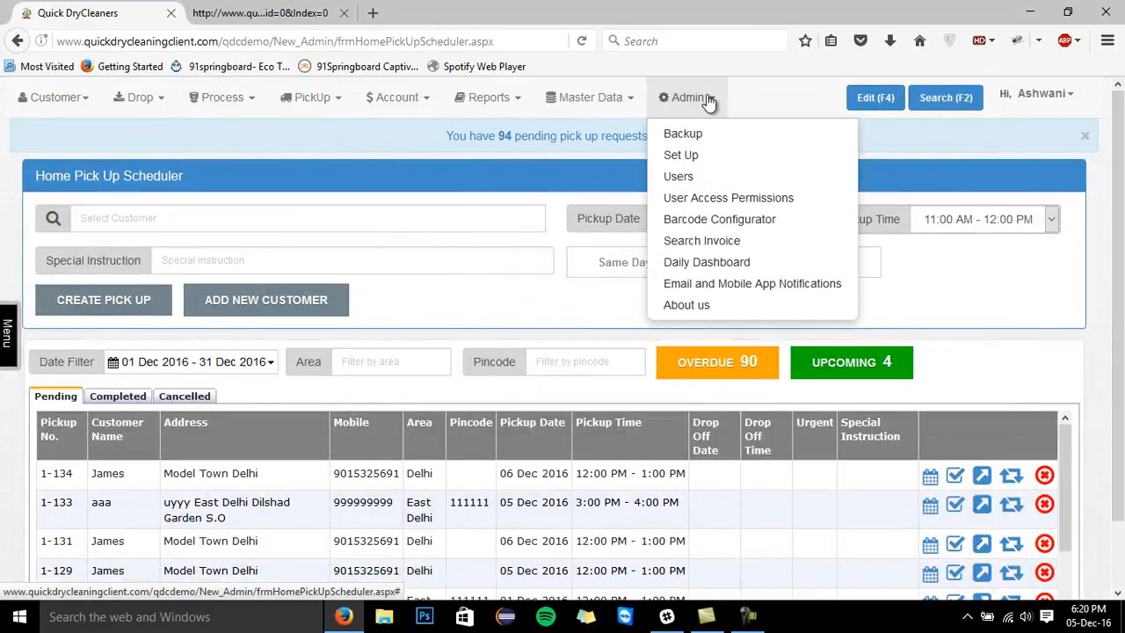